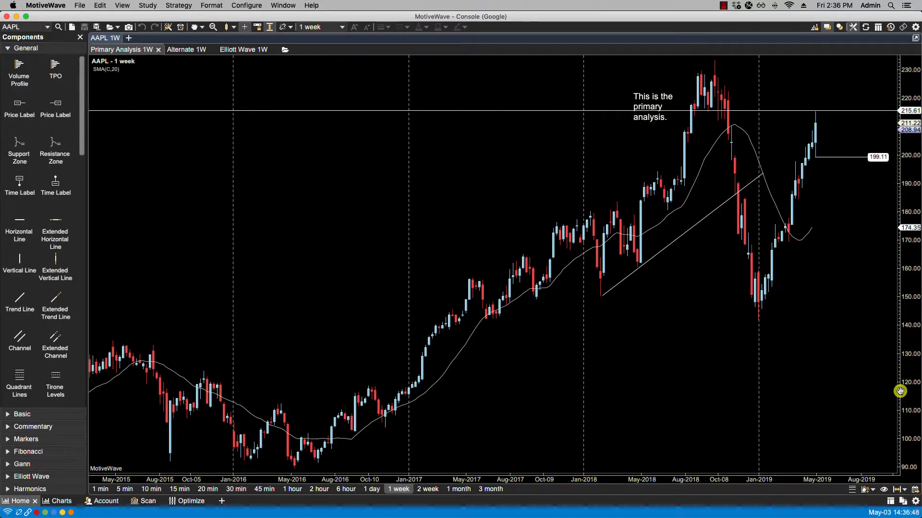
{"action": "mouse_move", "coordinate": [419, 318]}
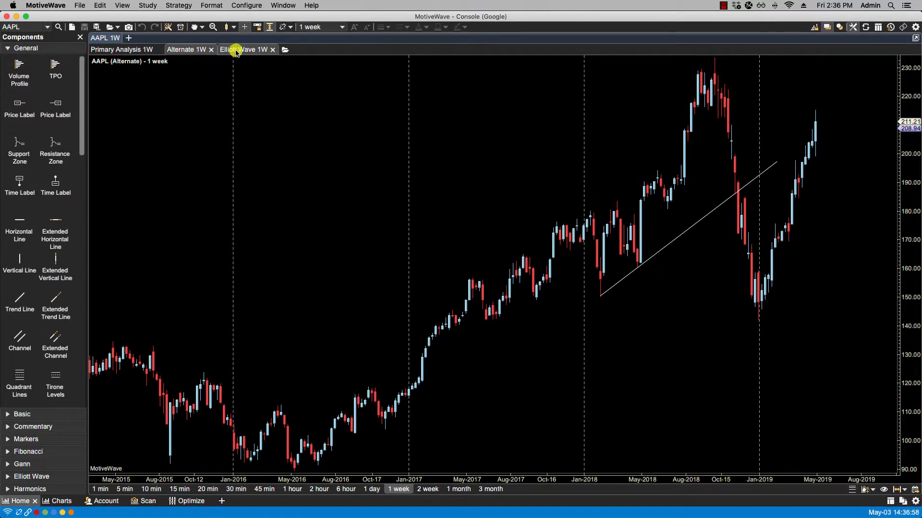
Step: Export the Primary Analysis to the Desktop as AAPL.NASDAQ - Primary Analysis.mwml
{"action": "left_click", "coordinate": [118, 49]}
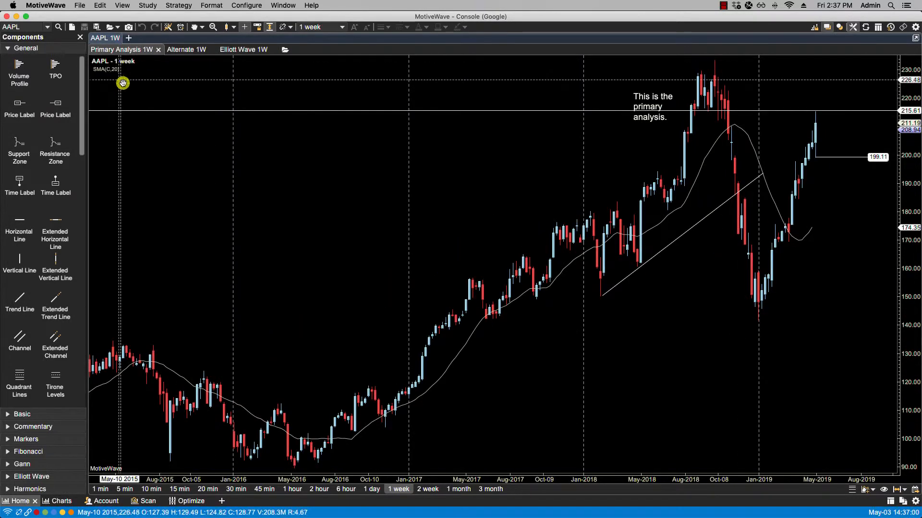
{"action": "left_click", "coordinate": [80, 6]}
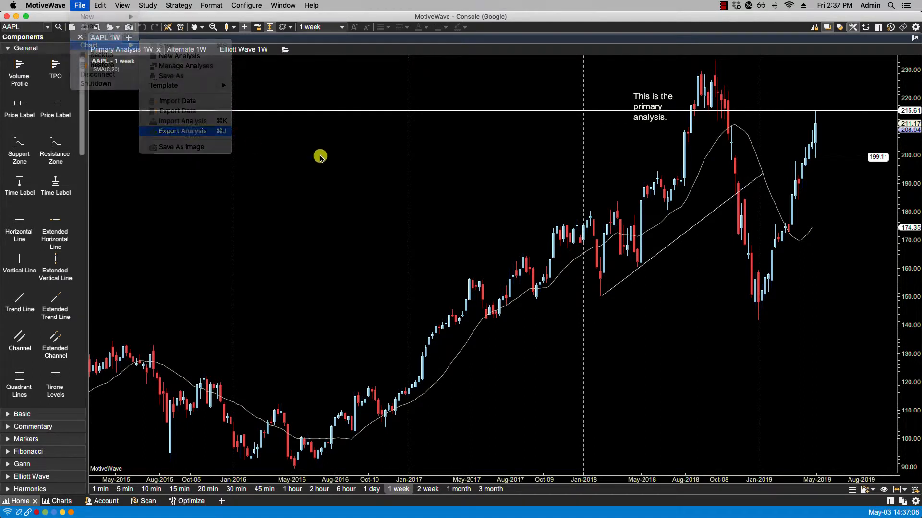
{"action": "left_click", "coordinate": [183, 130]}
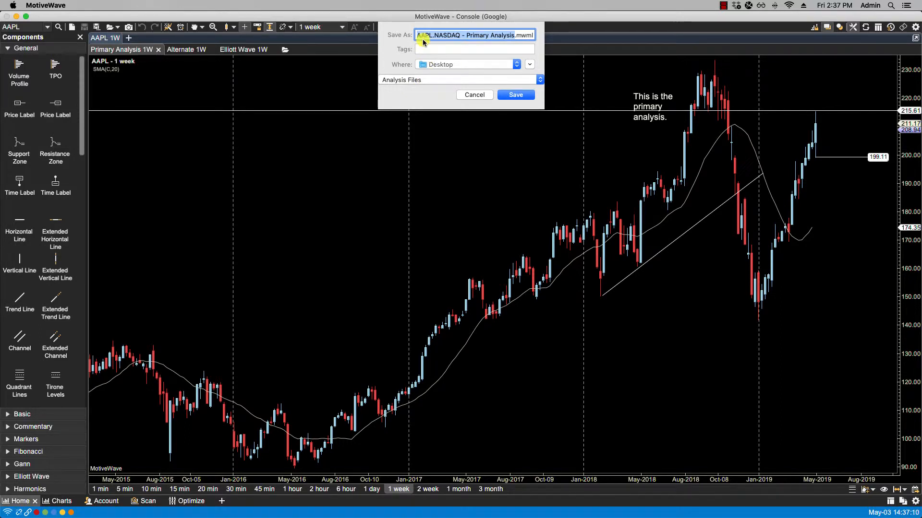
{"action": "left_click", "coordinate": [462, 35]}
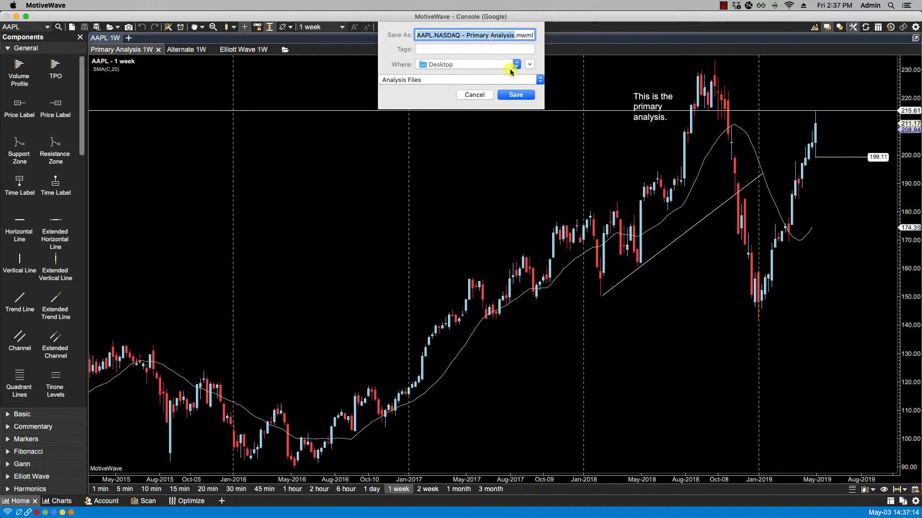
{"action": "left_click", "coordinate": [514, 95]}
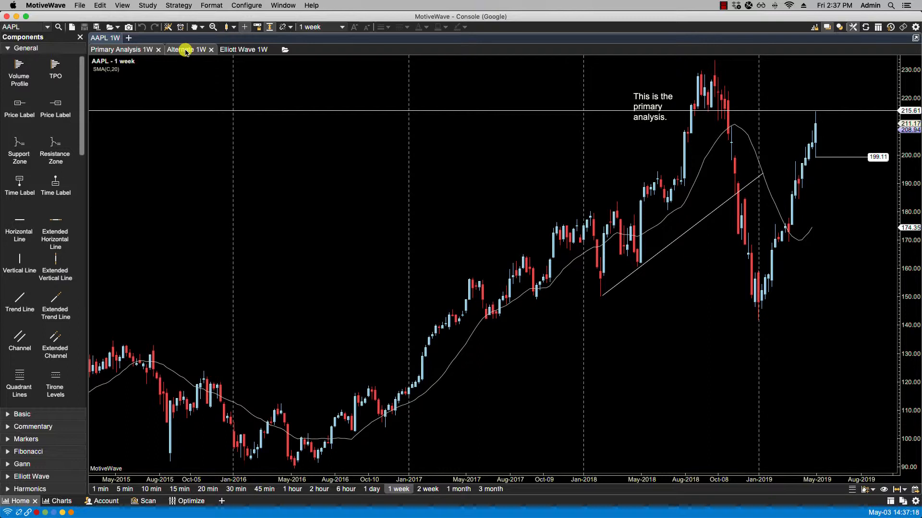
Step: Export the Alternate analysis to the Desktop as AAPL.NASDAQ - Alternate.mwml
{"action": "left_click", "coordinate": [185, 49]}
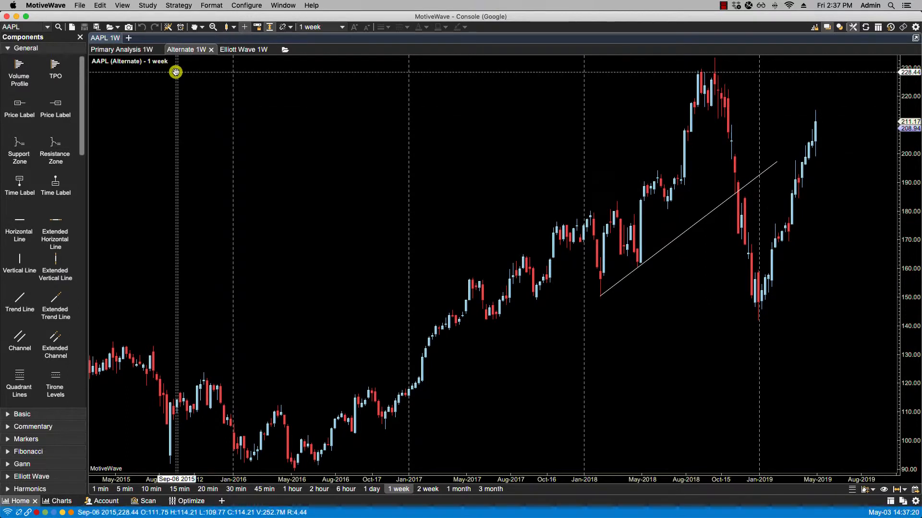
{"action": "left_click", "coordinate": [79, 6]}
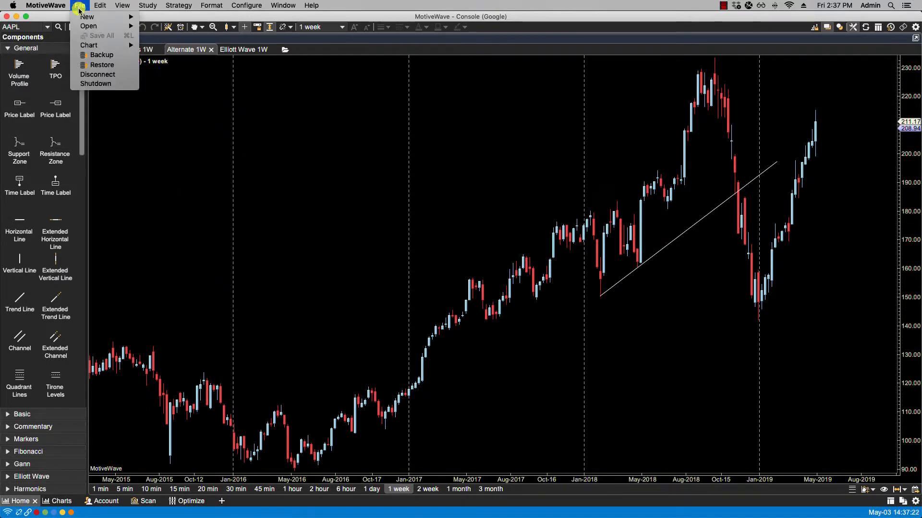
{"action": "left_click", "coordinate": [88, 45]}
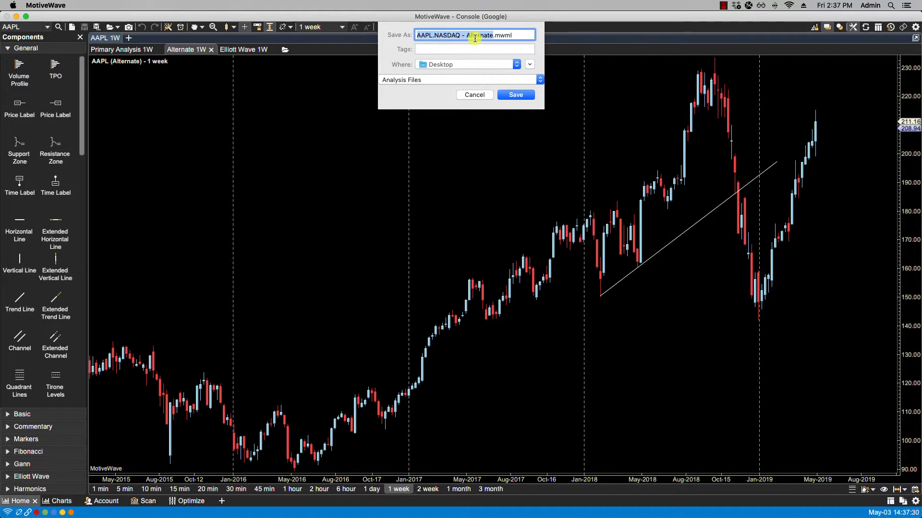
{"action": "left_click", "coordinate": [515, 95]}
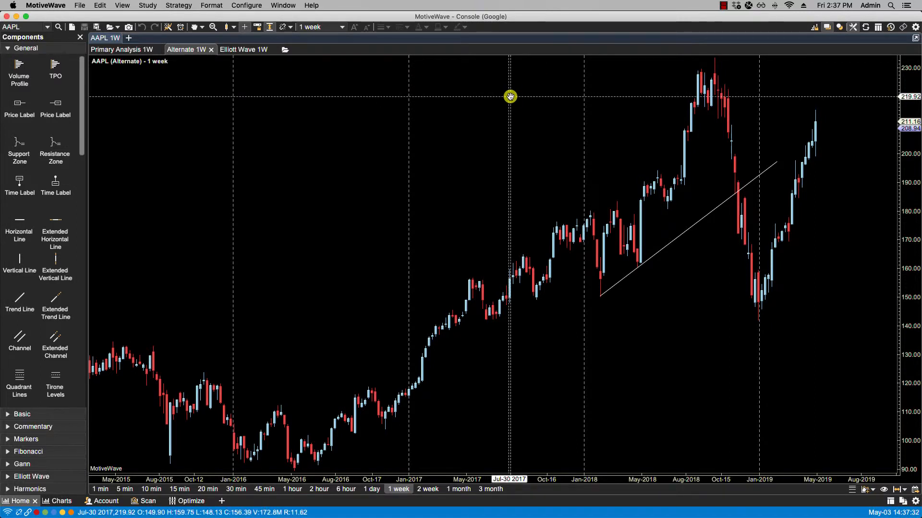
Step: Export the Elliott Wave analysis via Manage Analyses to the Desktop as AAPL.NASDAQ - Elliott Wave.mwml
{"action": "left_click", "coordinate": [243, 49]}
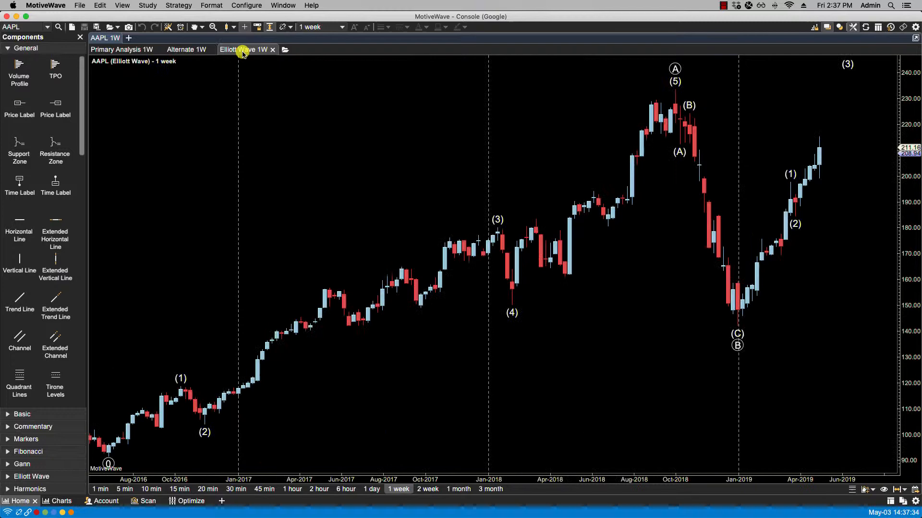
{"action": "mouse_move", "coordinate": [150, 93]}
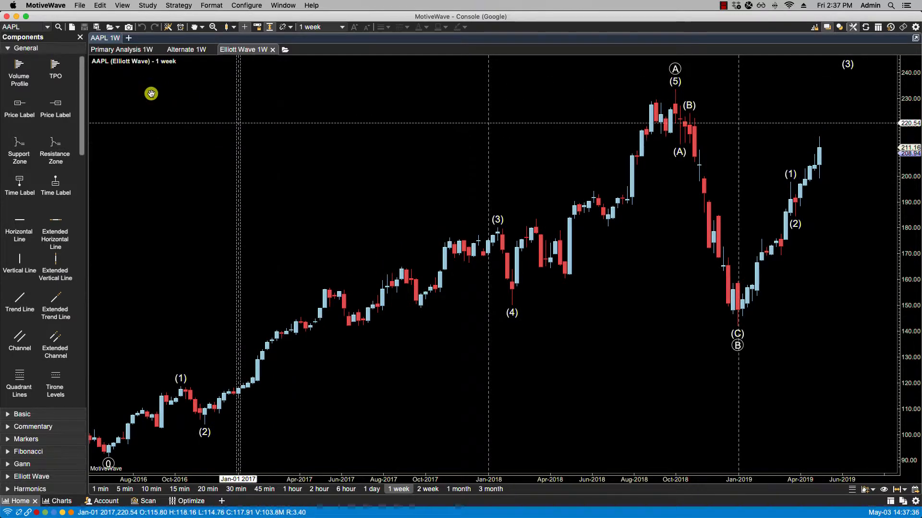
{"action": "left_click", "coordinate": [114, 27]}
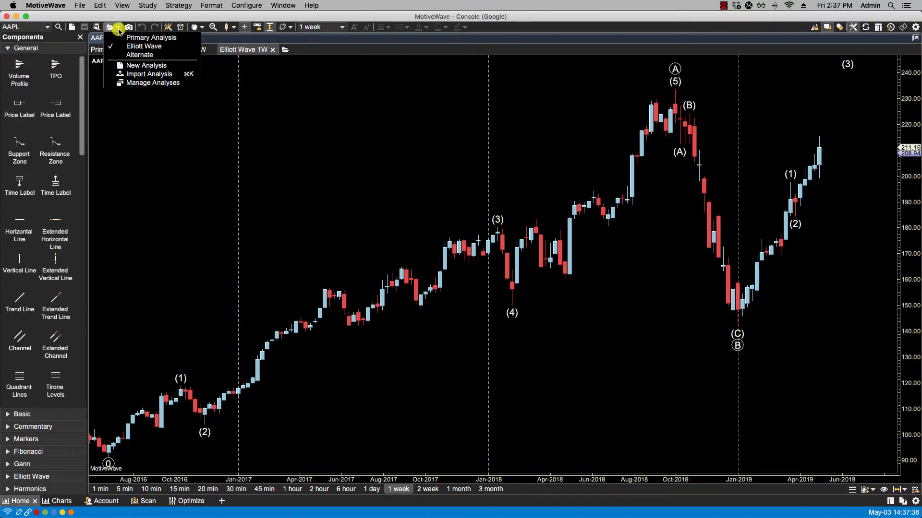
{"action": "mouse_move", "coordinate": [152, 82]}
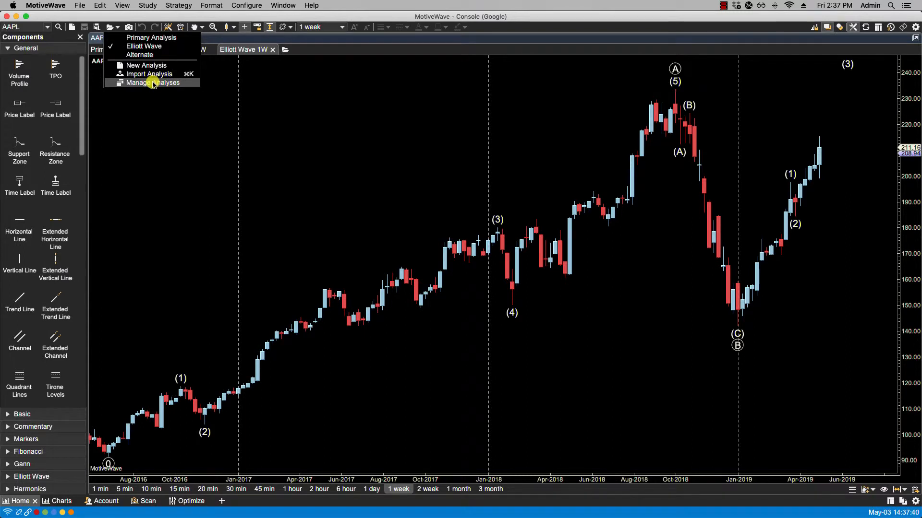
{"action": "left_click", "coordinate": [153, 83]}
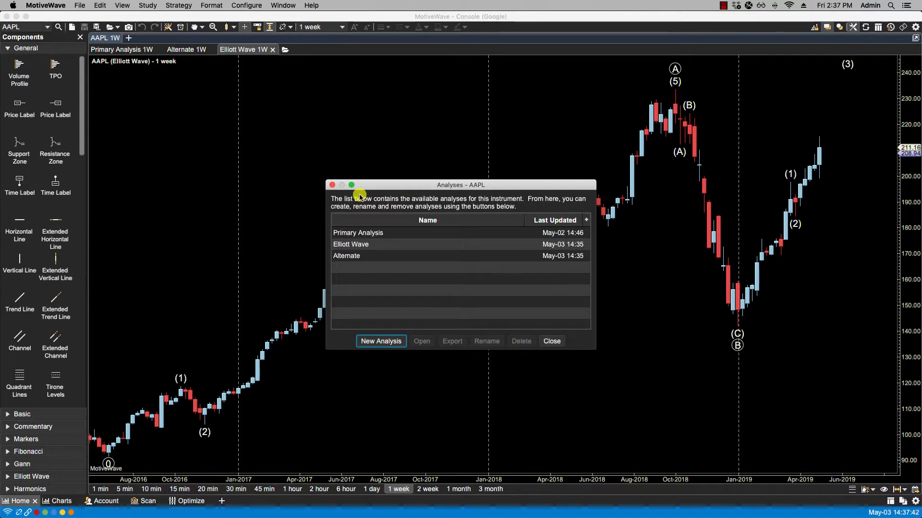
{"action": "left_click", "coordinate": [351, 244]}
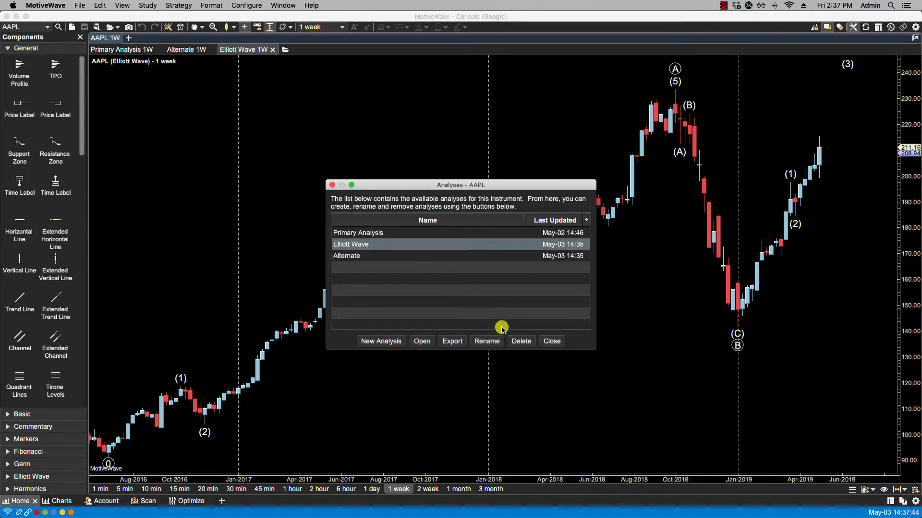
{"action": "left_click", "coordinate": [451, 341]}
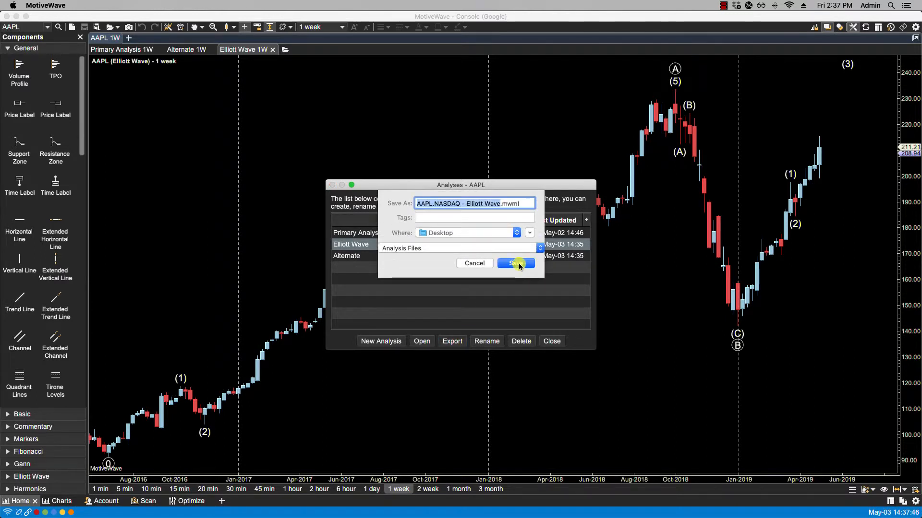
{"action": "left_click", "coordinate": [514, 263]}
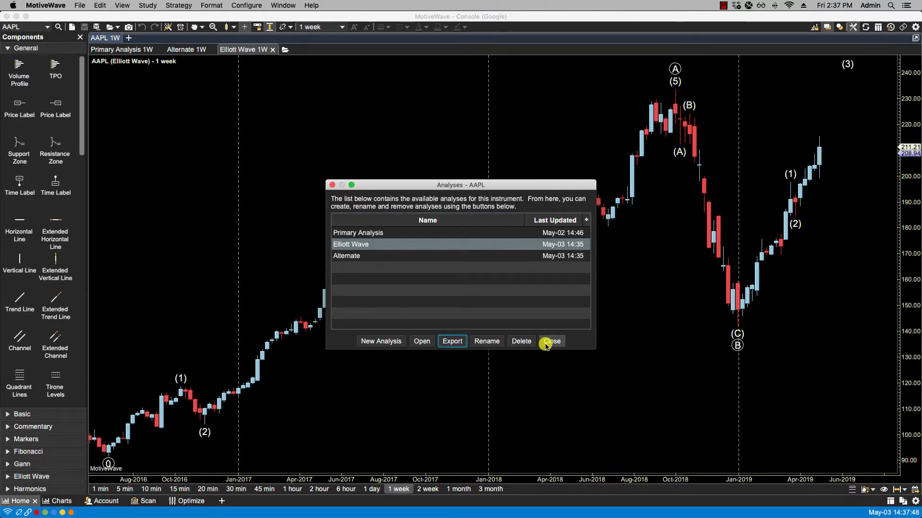
{"action": "left_click", "coordinate": [551, 341]}
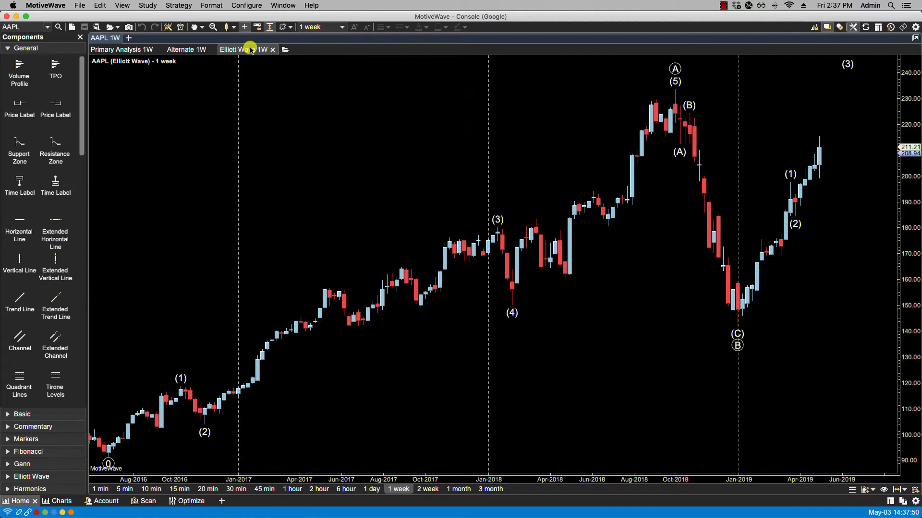
{"action": "mouse_move", "coordinate": [132, 87]}
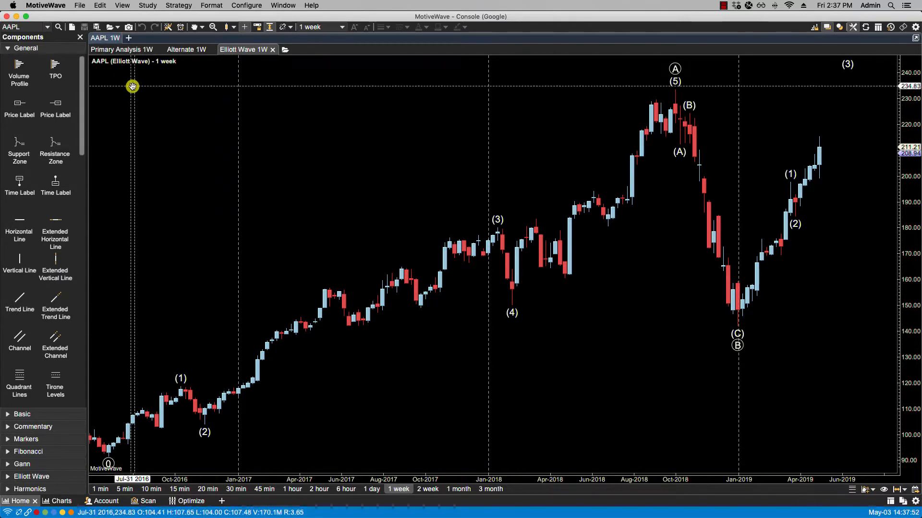
Step: Delete the Elliott Wave and Alternate analyses from the Manage Analyses list
{"action": "left_click", "coordinate": [121, 49]}
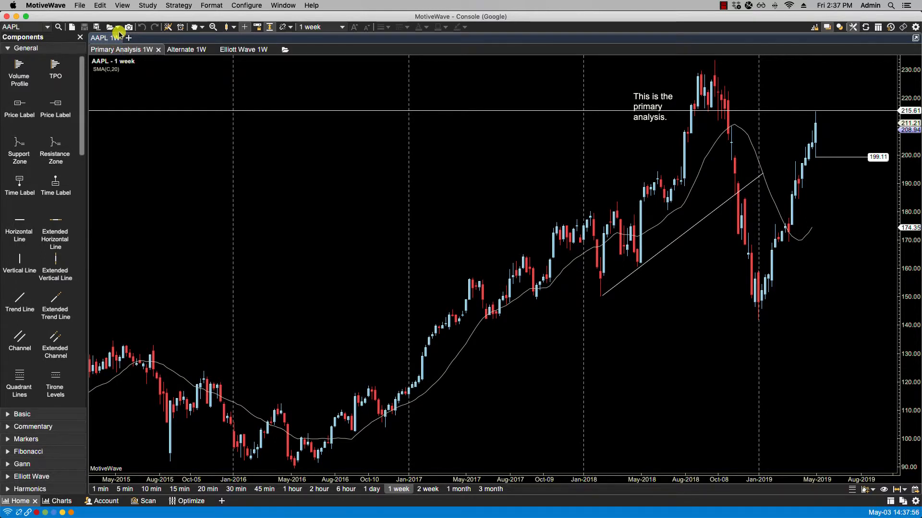
{"action": "left_click", "coordinate": [109, 27]}
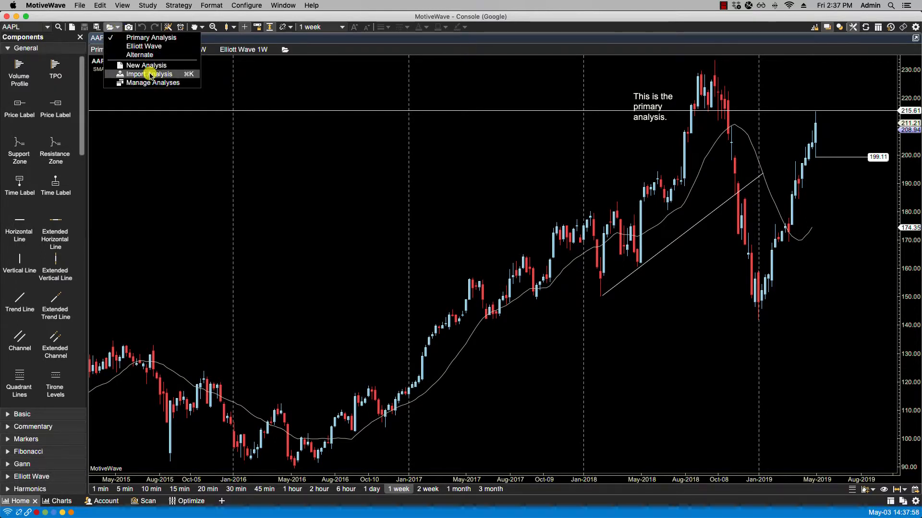
{"action": "left_click", "coordinate": [153, 83]}
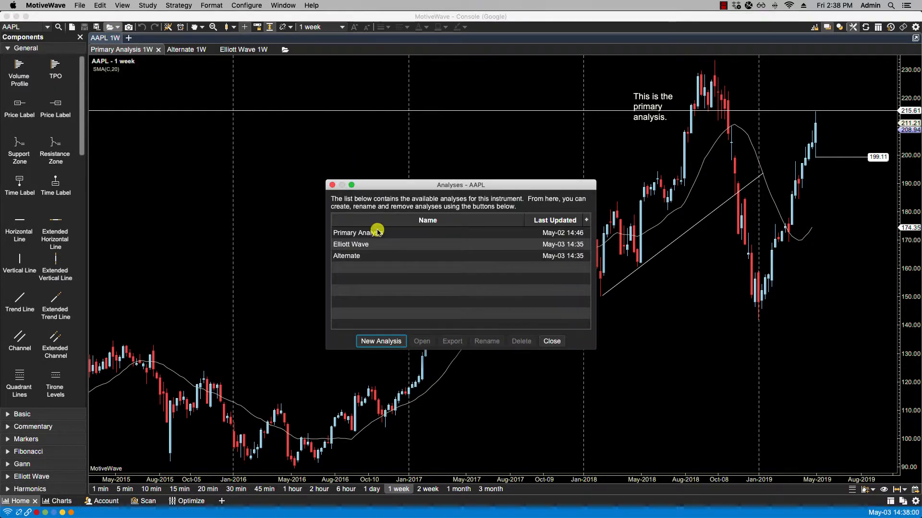
{"action": "left_click", "coordinate": [351, 243]}
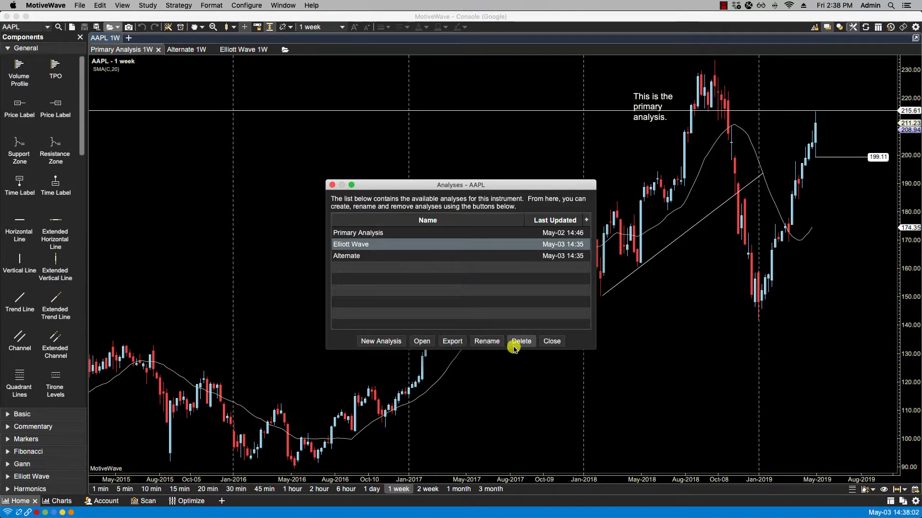
{"action": "left_click", "coordinate": [520, 341]}
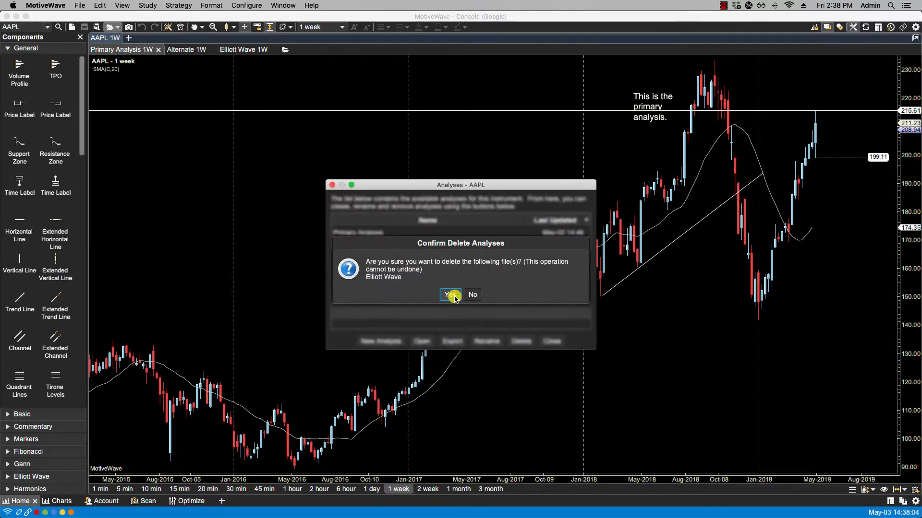
{"action": "left_click", "coordinate": [449, 295]}
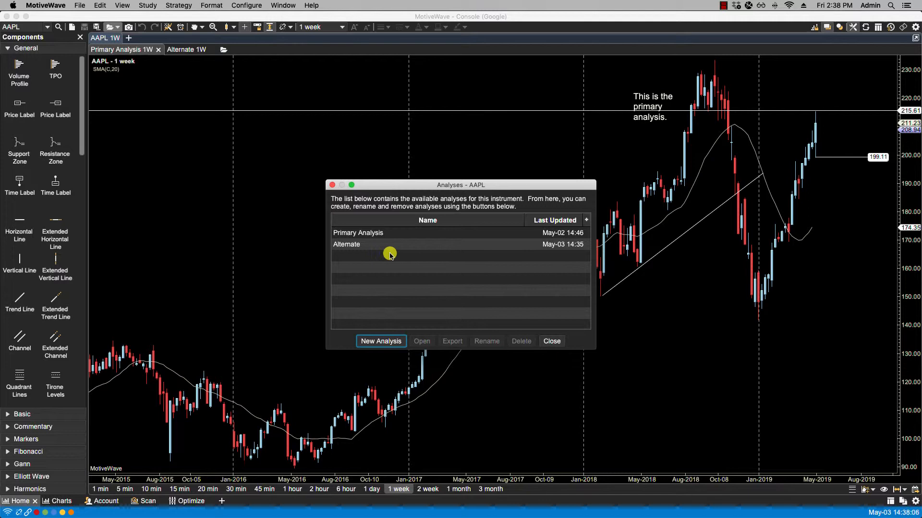
{"action": "left_click", "coordinate": [346, 244]}
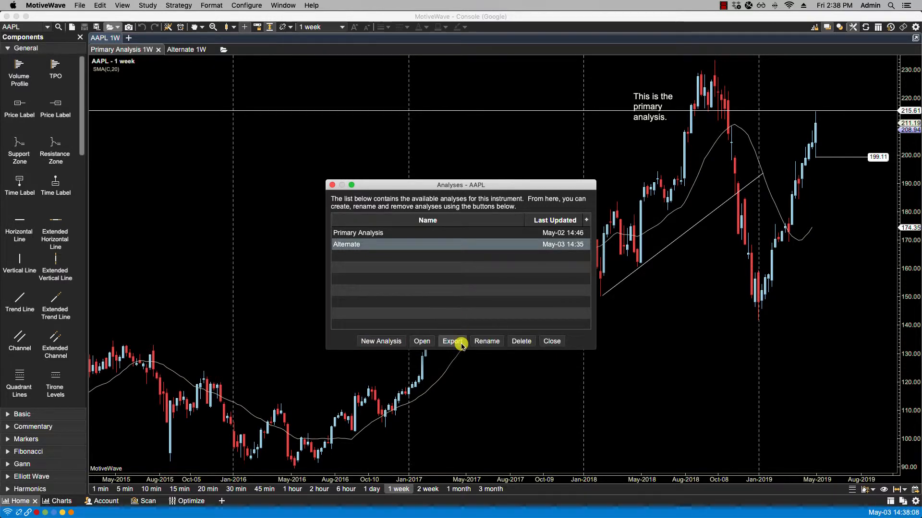
{"action": "left_click", "coordinate": [520, 341]}
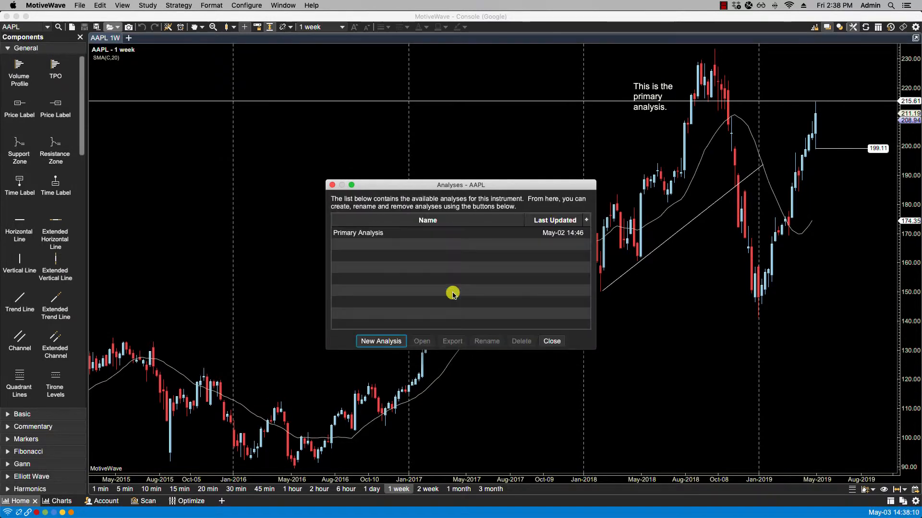
{"action": "left_click", "coordinate": [550, 341]}
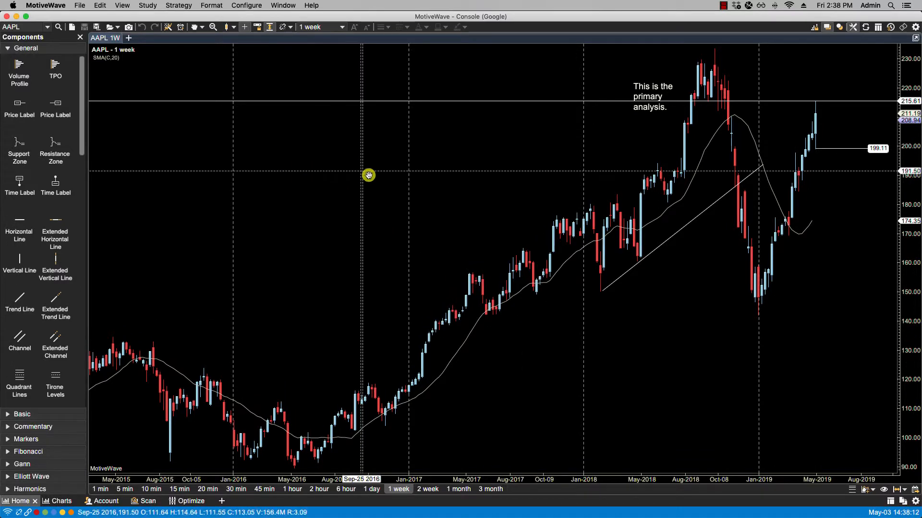
Step: Remove every drawing and study from the Primary Analysis chart with Delete All
{"action": "left_click", "coordinate": [99, 6]}
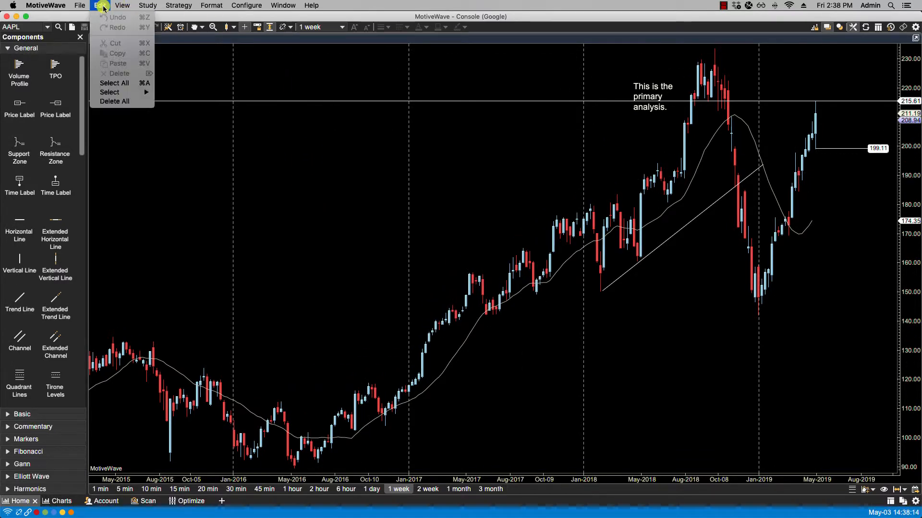
{"action": "left_click", "coordinate": [447, 190]}
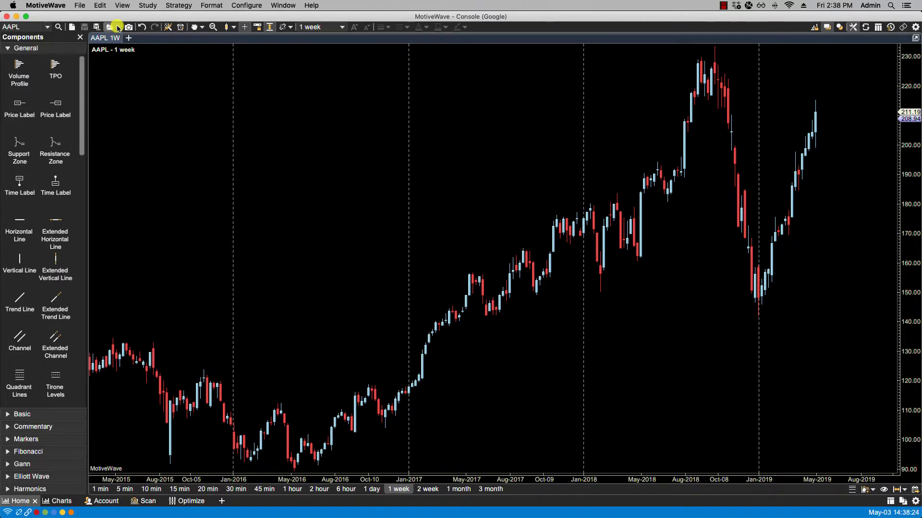
{"action": "left_click", "coordinate": [112, 26]}
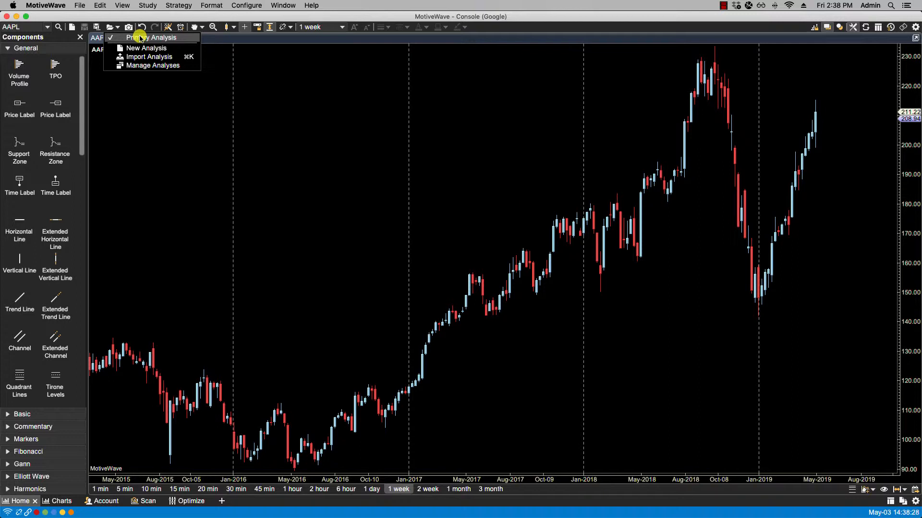
{"action": "left_click", "coordinate": [152, 65]}
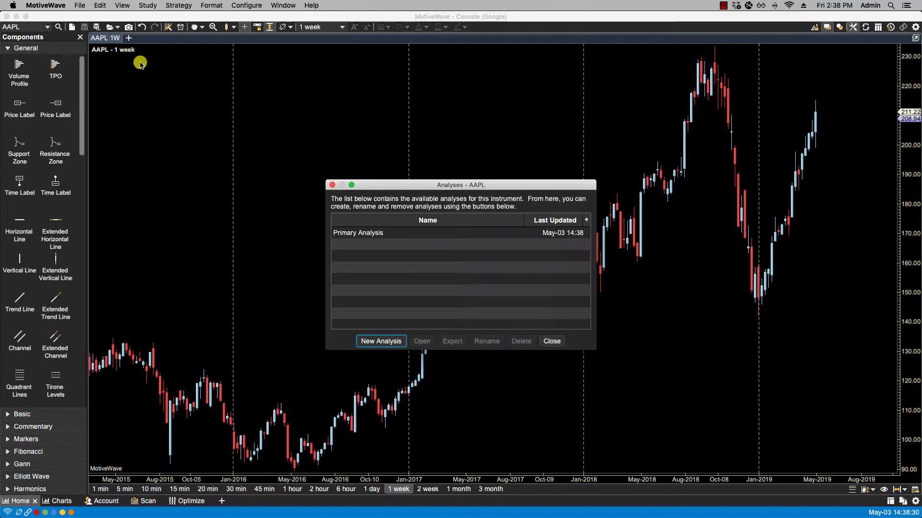
{"action": "left_click", "coordinate": [550, 341]}
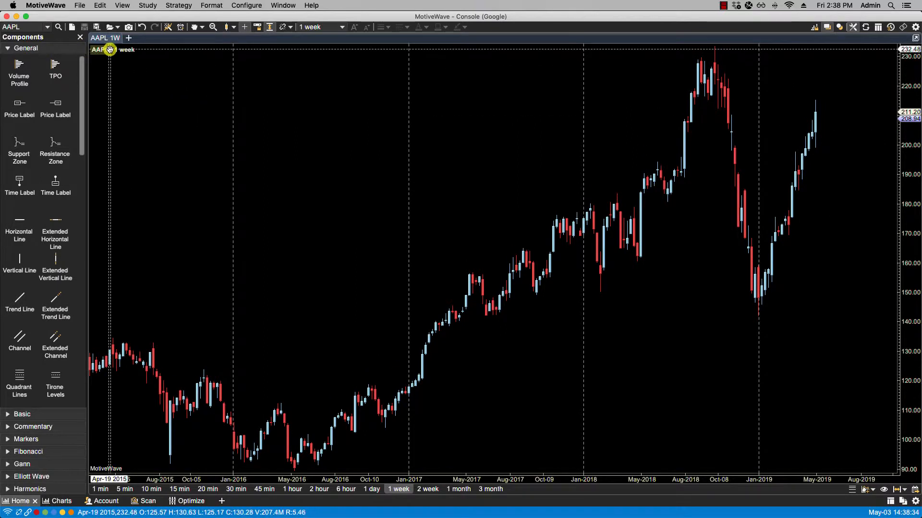
Step: Import AAPL.NASDAQ - Primary Analysis.mwml from the Desktop, replacing the existing Primary Analysis
{"action": "left_click", "coordinate": [80, 6]}
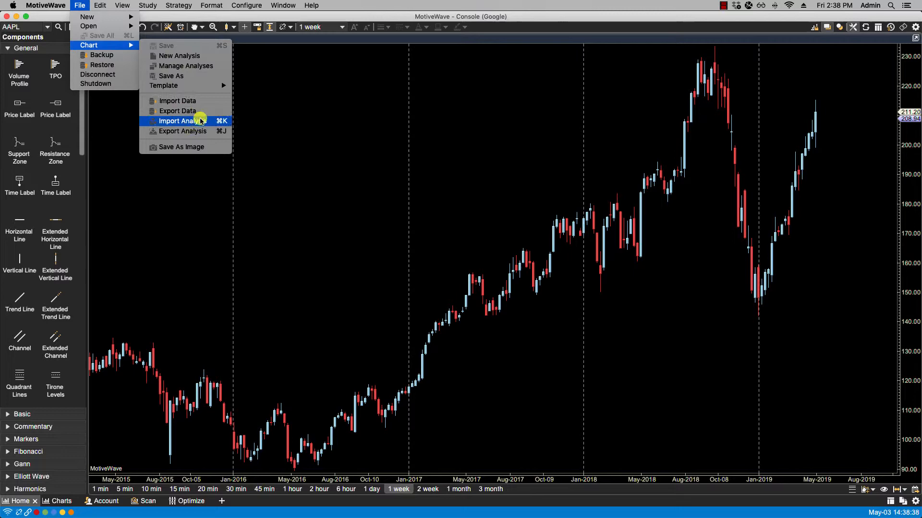
{"action": "left_click", "coordinate": [179, 121]}
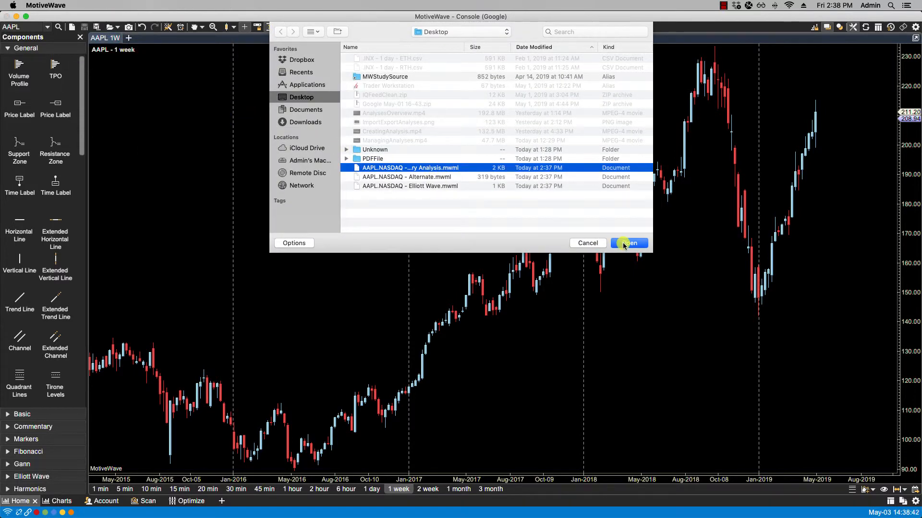
{"action": "left_click", "coordinate": [628, 243]}
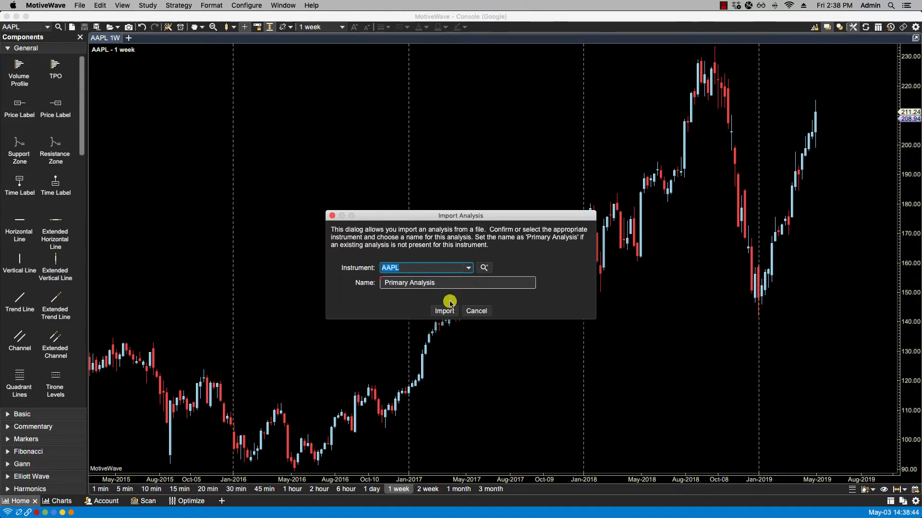
{"action": "left_click", "coordinate": [444, 311]}
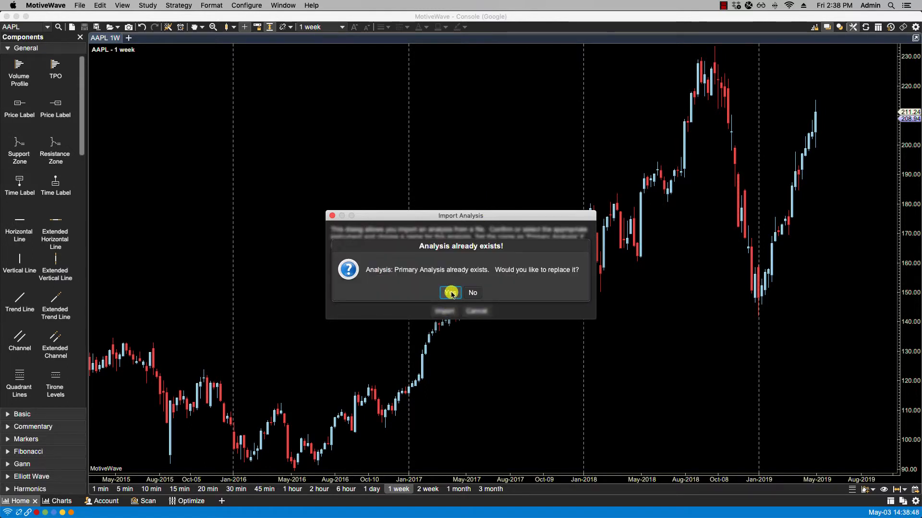
{"action": "left_click", "coordinate": [450, 293]}
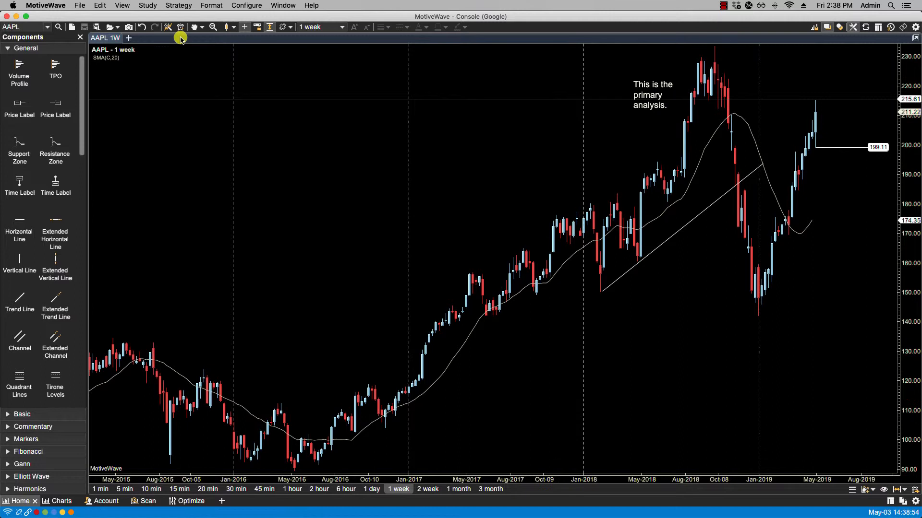
Step: Import AAPL.NASDAQ - Alternate.mwml from the Desktop and show the Alternate analysis
{"action": "left_click", "coordinate": [79, 6]}
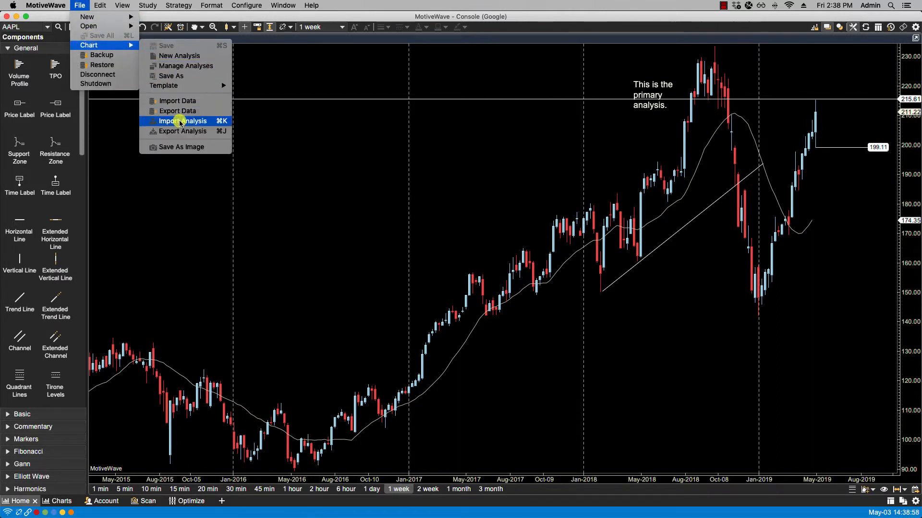
{"action": "left_click", "coordinate": [182, 121]}
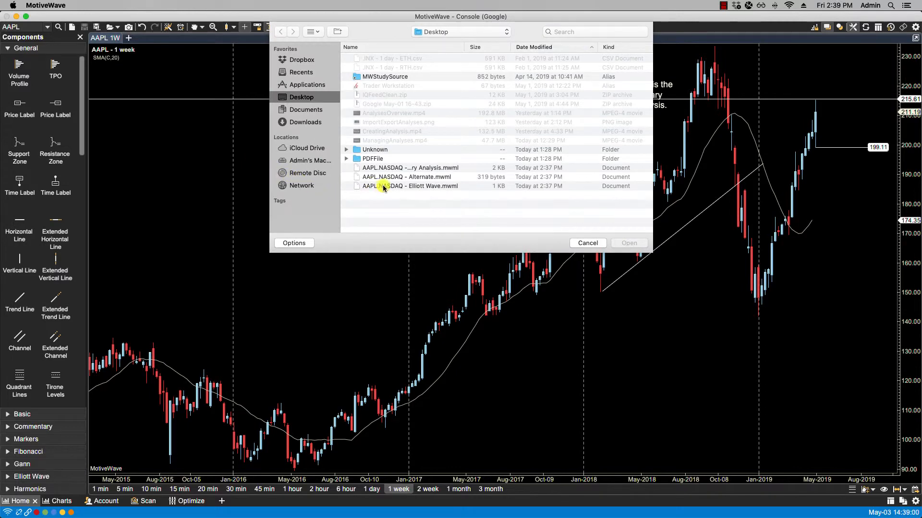
{"action": "left_click", "coordinate": [587, 243]}
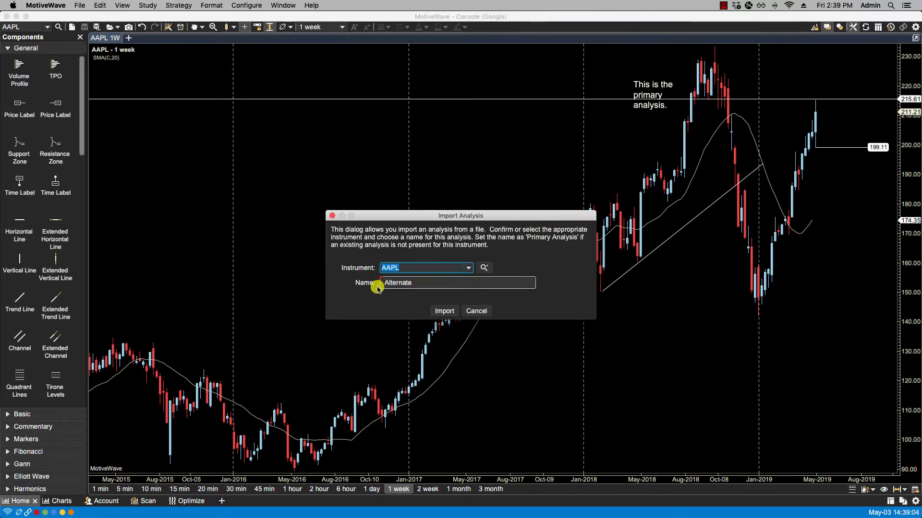
{"action": "left_click", "coordinate": [443, 311]}
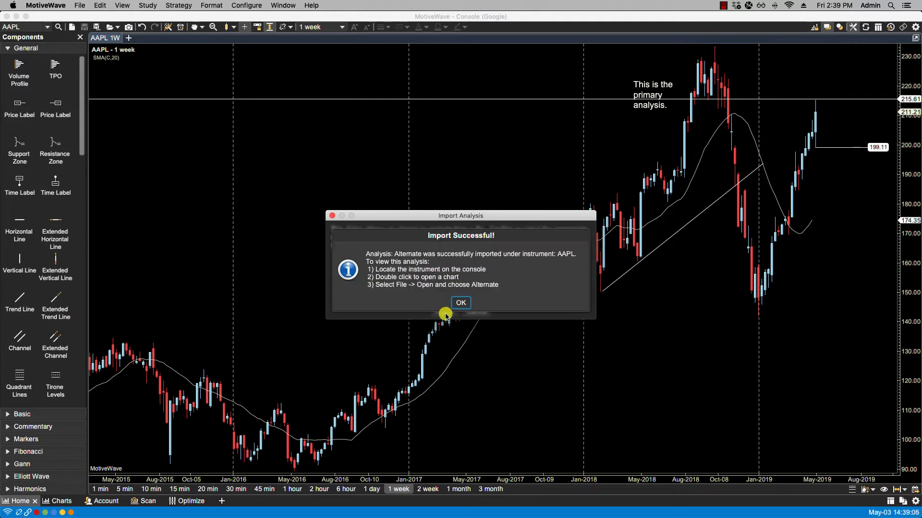
{"action": "left_click", "coordinate": [459, 303]}
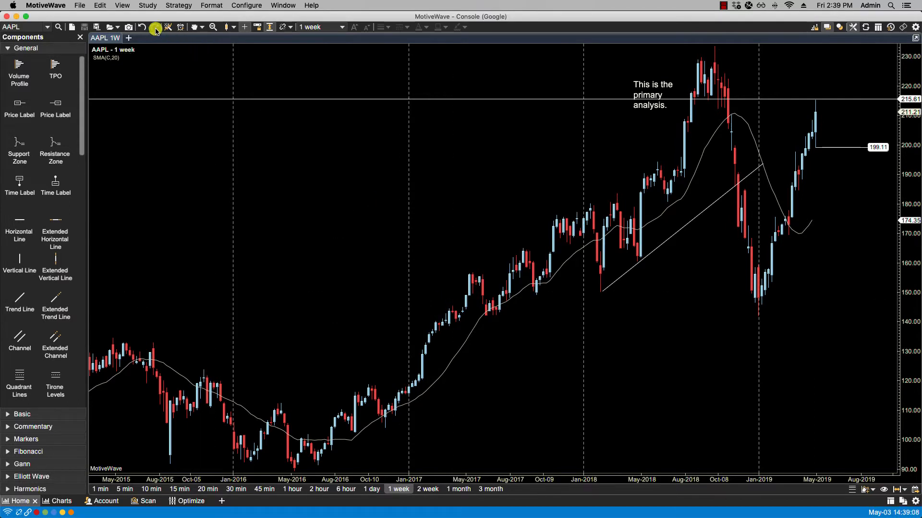
{"action": "left_click", "coordinate": [111, 26]}
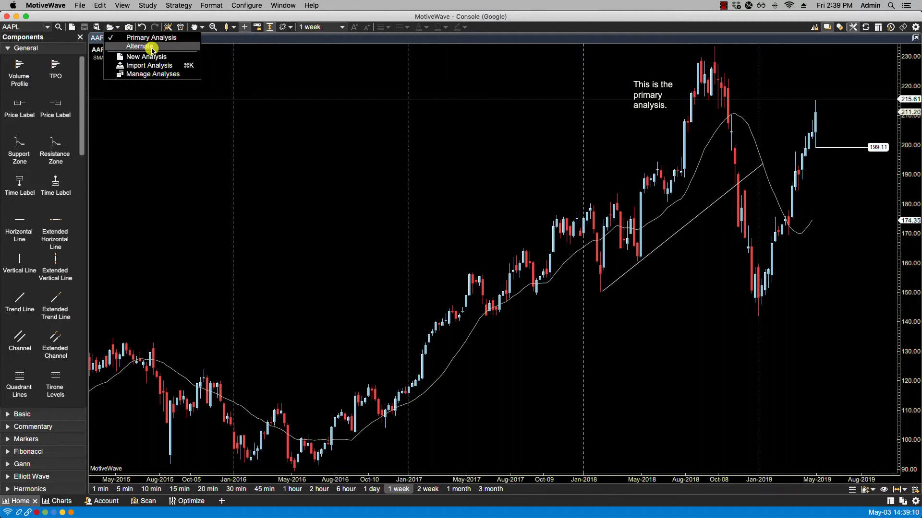
{"action": "left_click", "coordinate": [139, 46]}
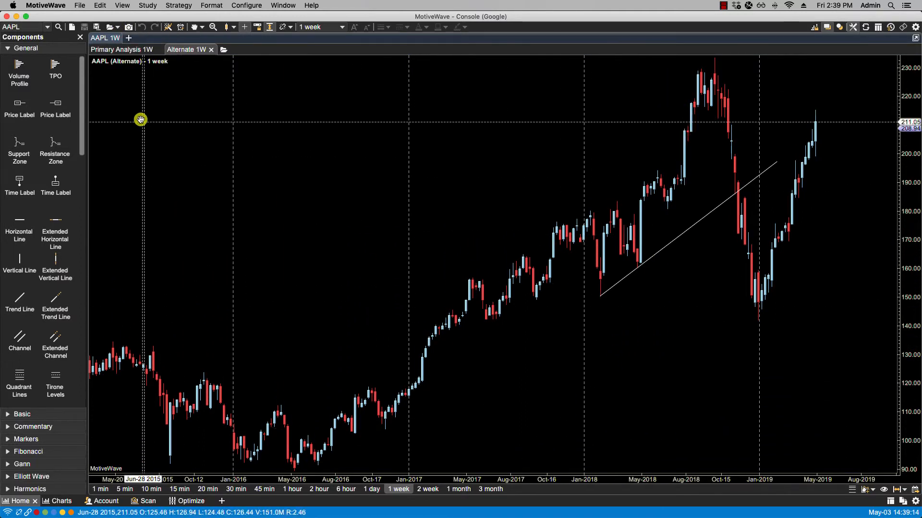
Step: Import AAPL.NASDAQ - Elliott Wave.mwml from the Desktop via the analysis dropdown
{"action": "left_click", "coordinate": [117, 27]}
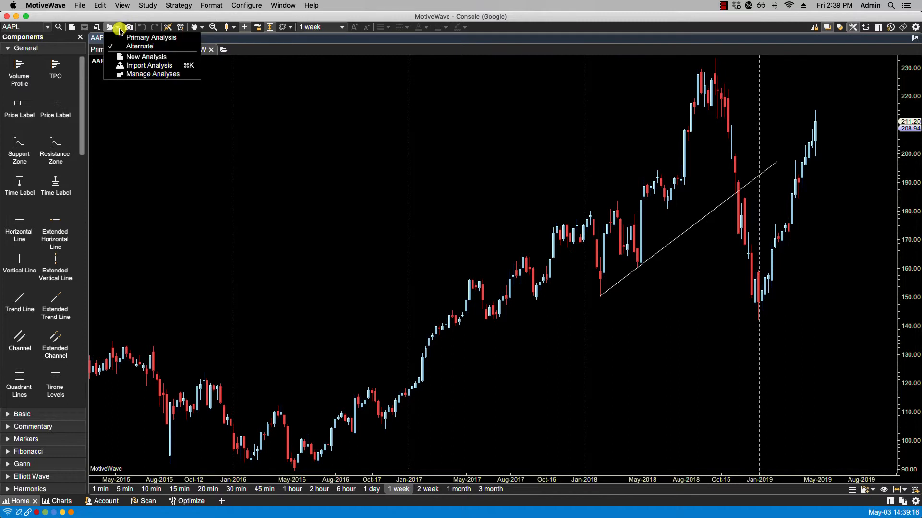
{"action": "mouse_move", "coordinate": [152, 65]}
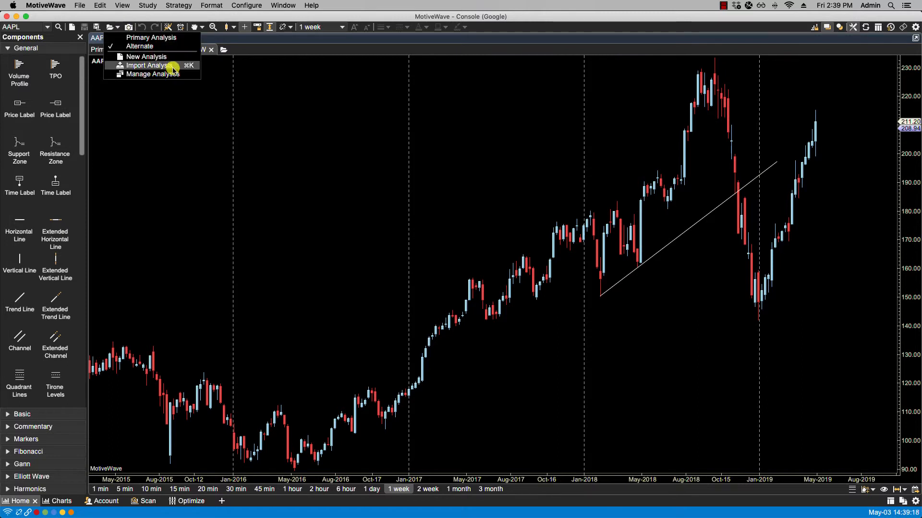
{"action": "left_click", "coordinate": [152, 66]}
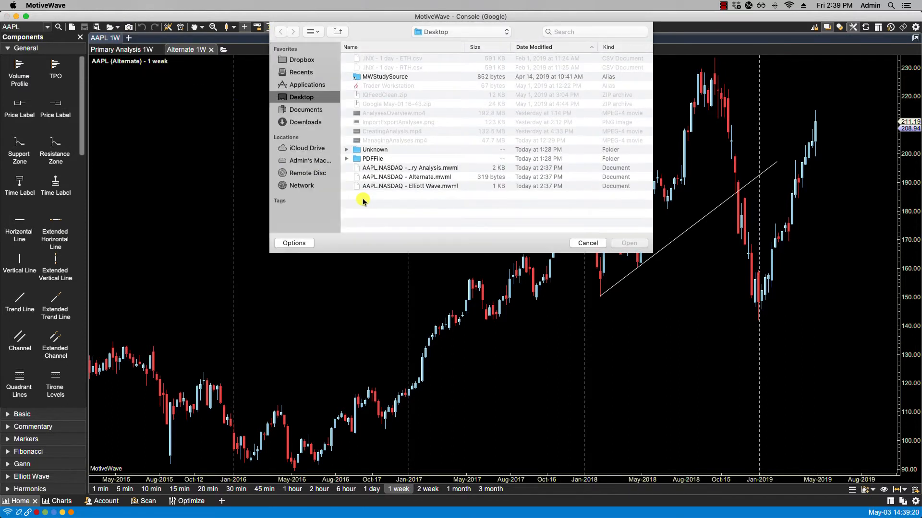
{"action": "left_click", "coordinate": [410, 186]}
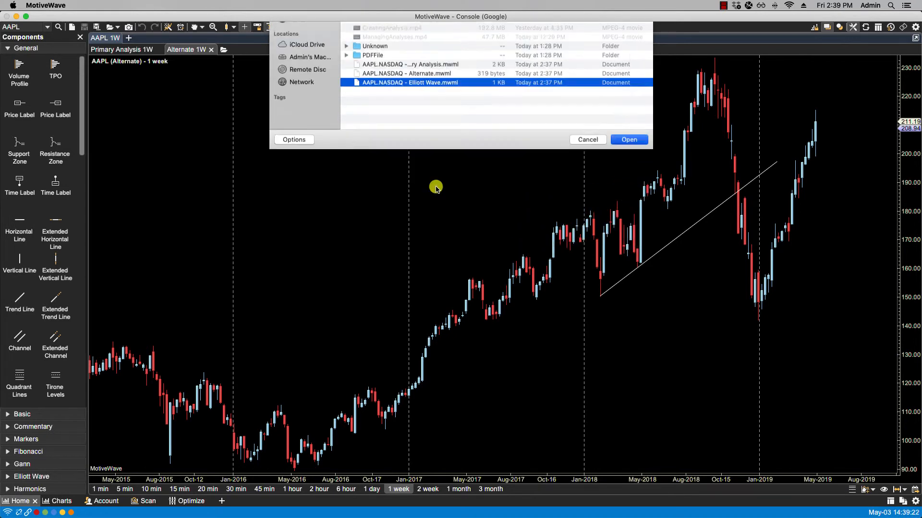
{"action": "left_click", "coordinate": [628, 139]}
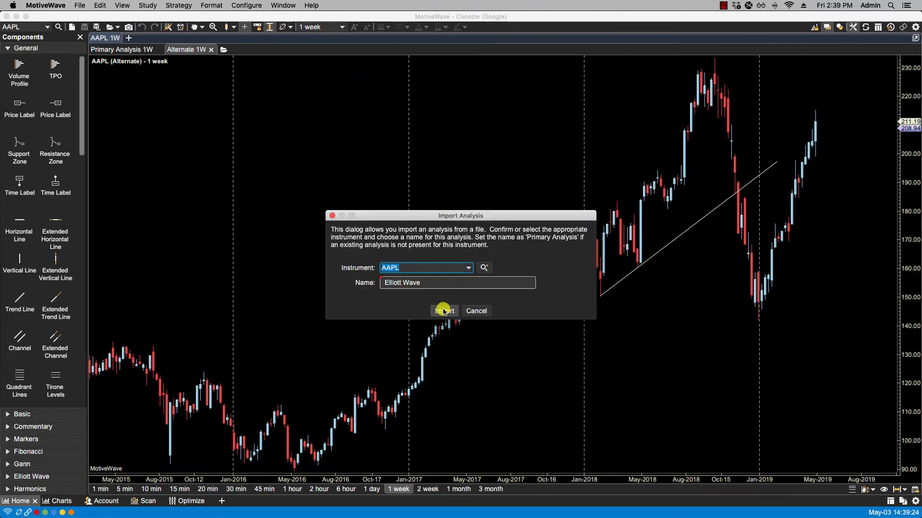
{"action": "left_click", "coordinate": [443, 310]}
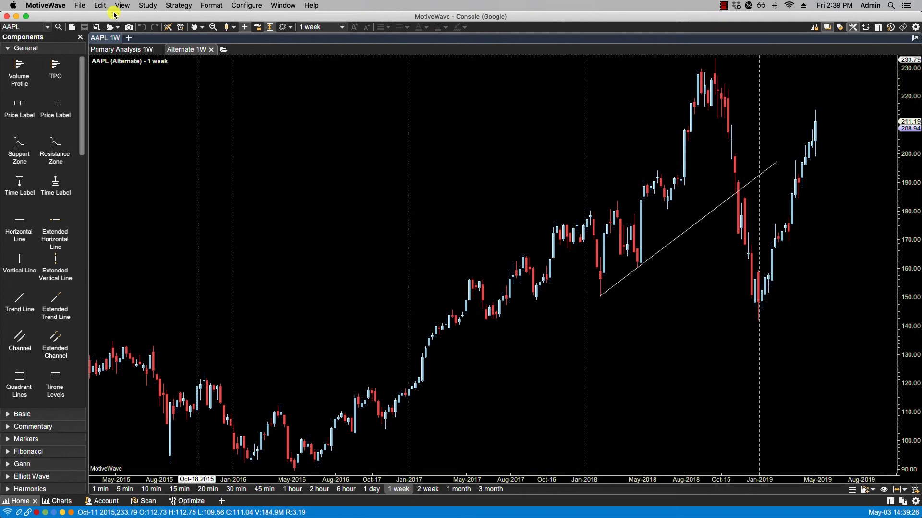
{"action": "left_click", "coordinate": [113, 27]}
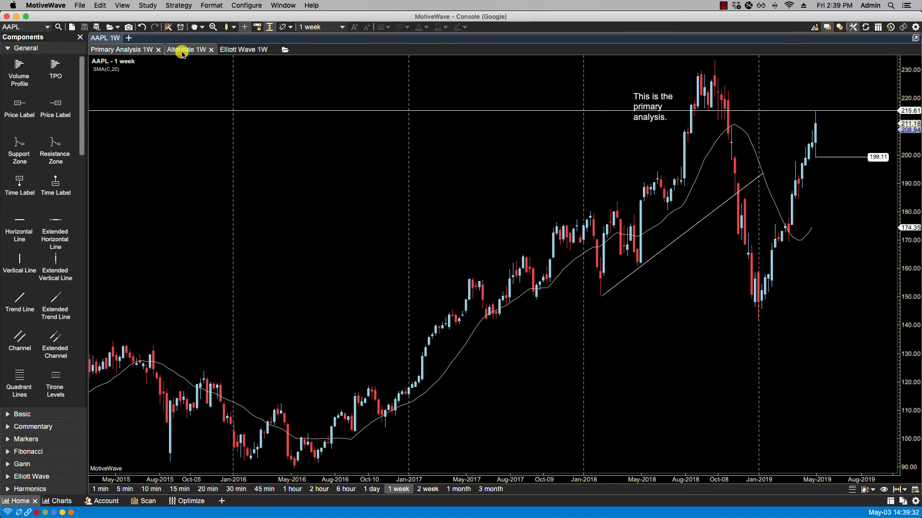
Step: Show the Elliott Wave analysis tab with its wave-count labels
{"action": "left_click", "coordinate": [243, 49]}
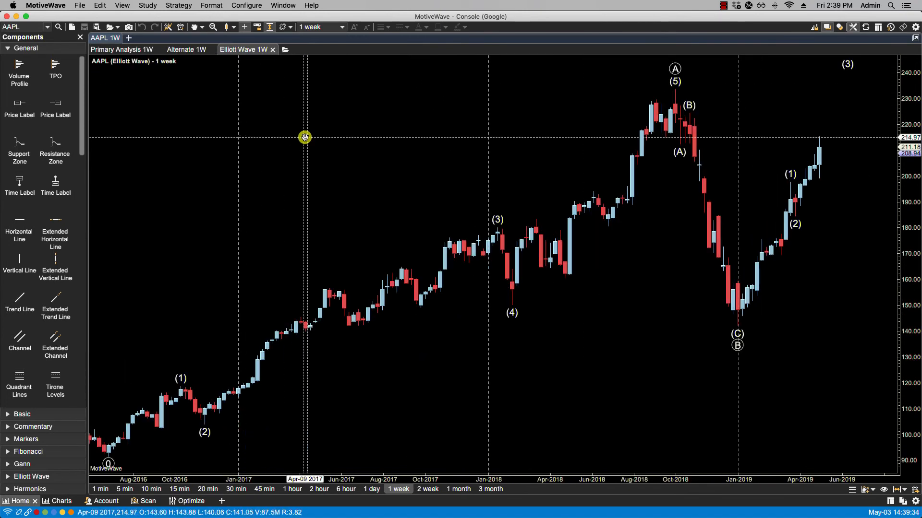